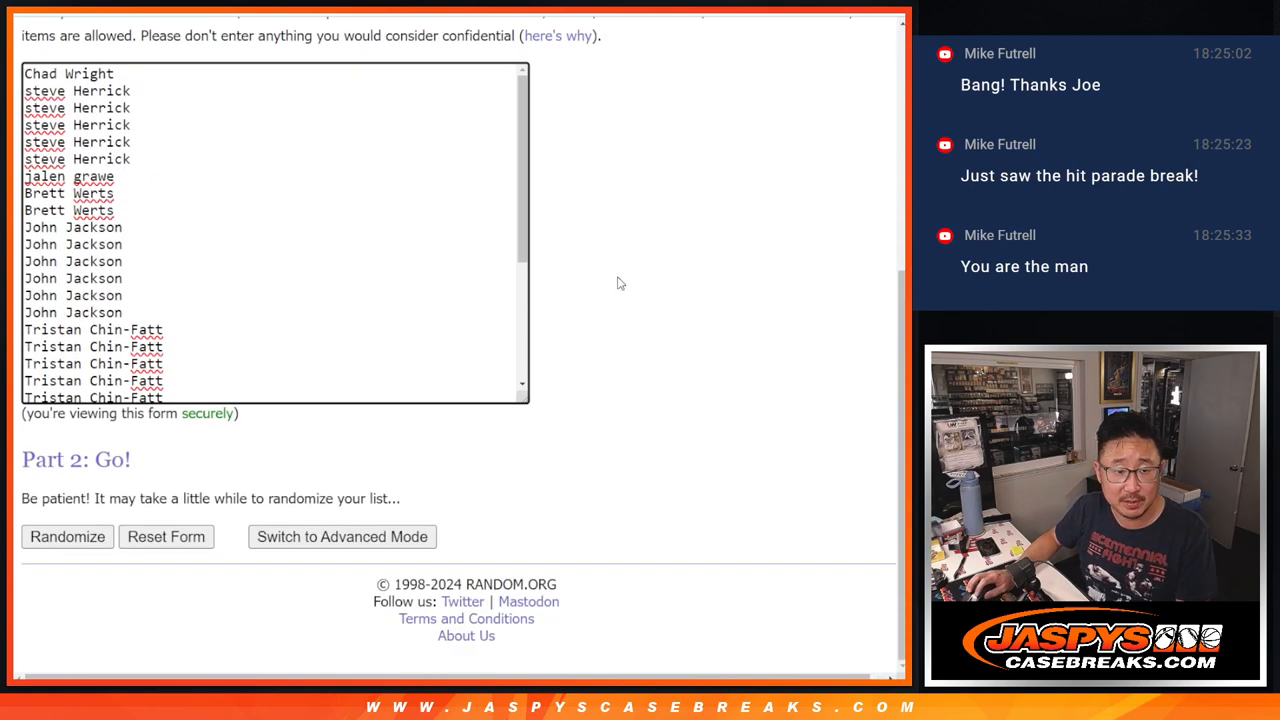
Shuffle the 32 entrant names twice in the list randomizer.
{"action": "left_click", "coordinate": [67, 536]}
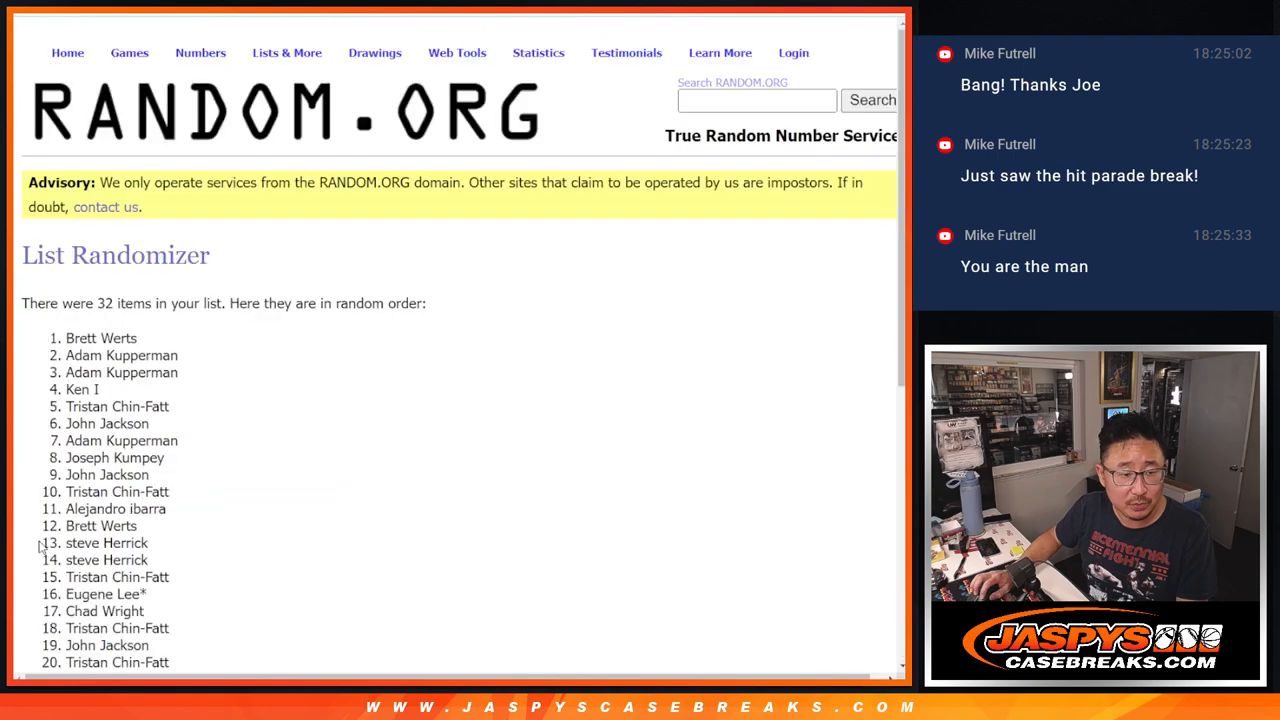
{"action": "scroll", "scroll_direction": "down", "scroll_amount": 3}
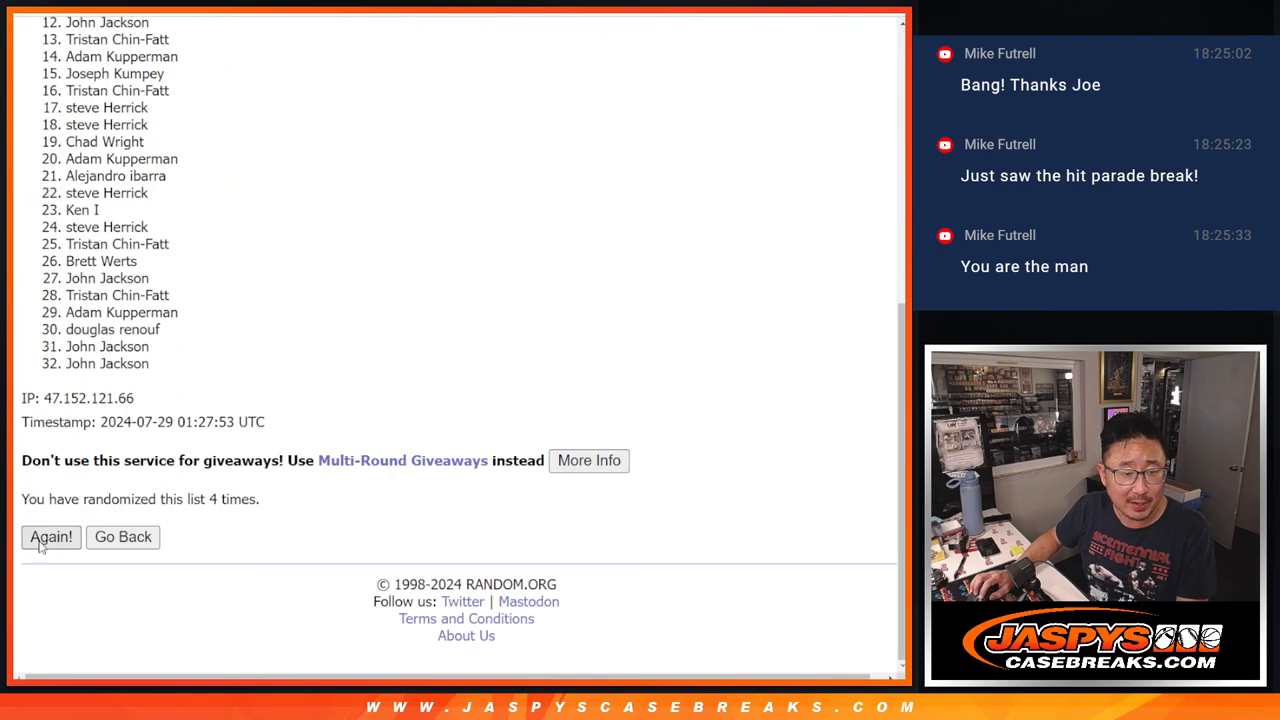
{"action": "left_click", "coordinate": [50, 537]}
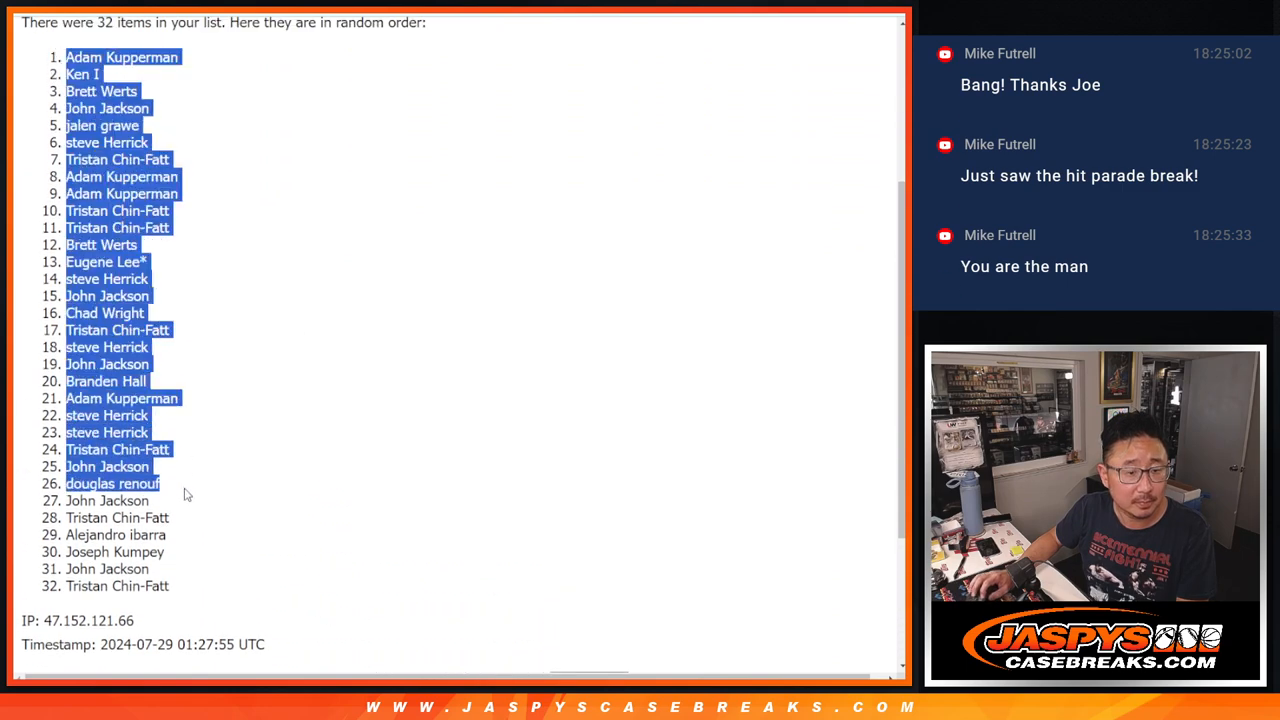
{"action": "scroll", "scroll_direction": "down", "scroll_amount": 3}
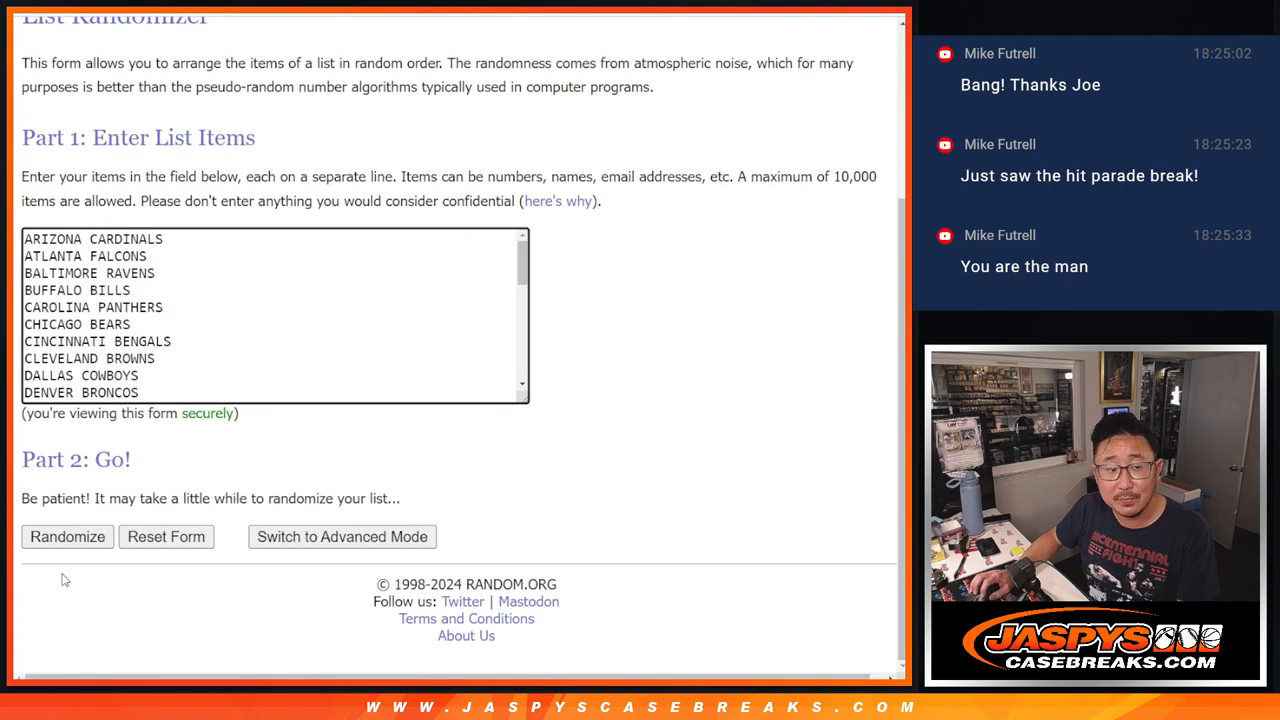
Shuffle the 32 NFL team names three times.
{"action": "left_click", "coordinate": [67, 536]}
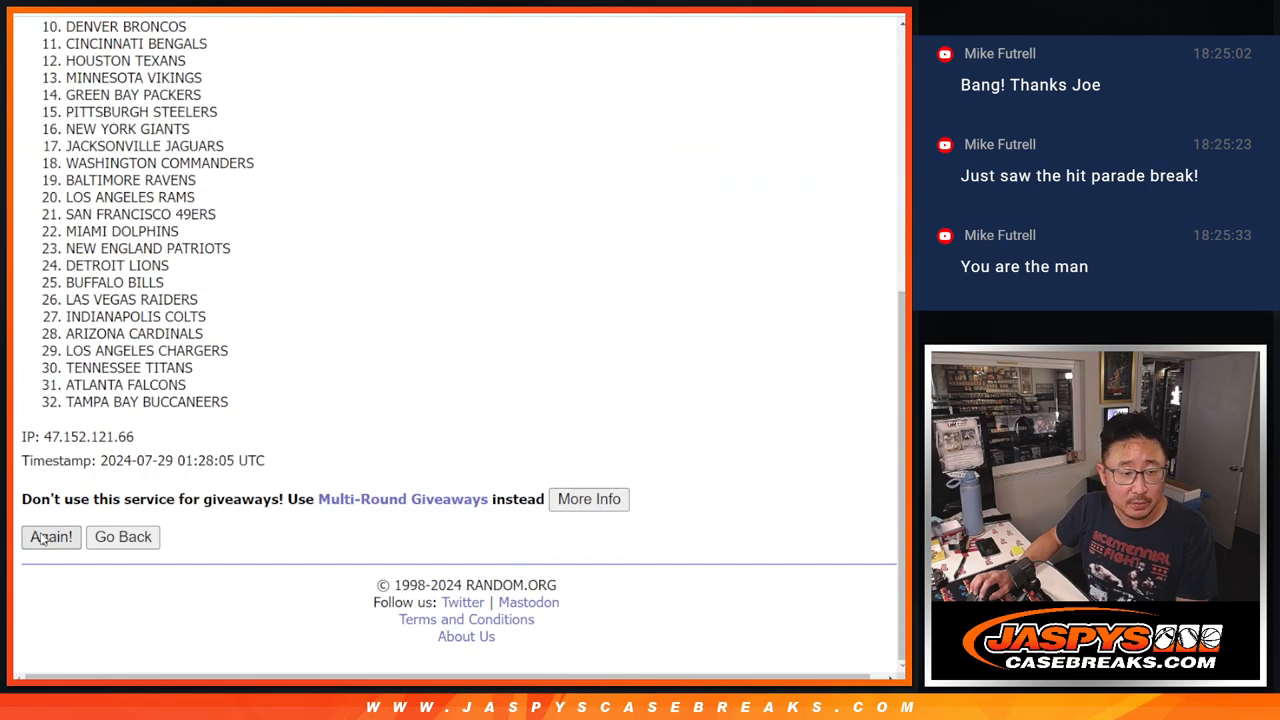
{"action": "left_click", "coordinate": [51, 537]}
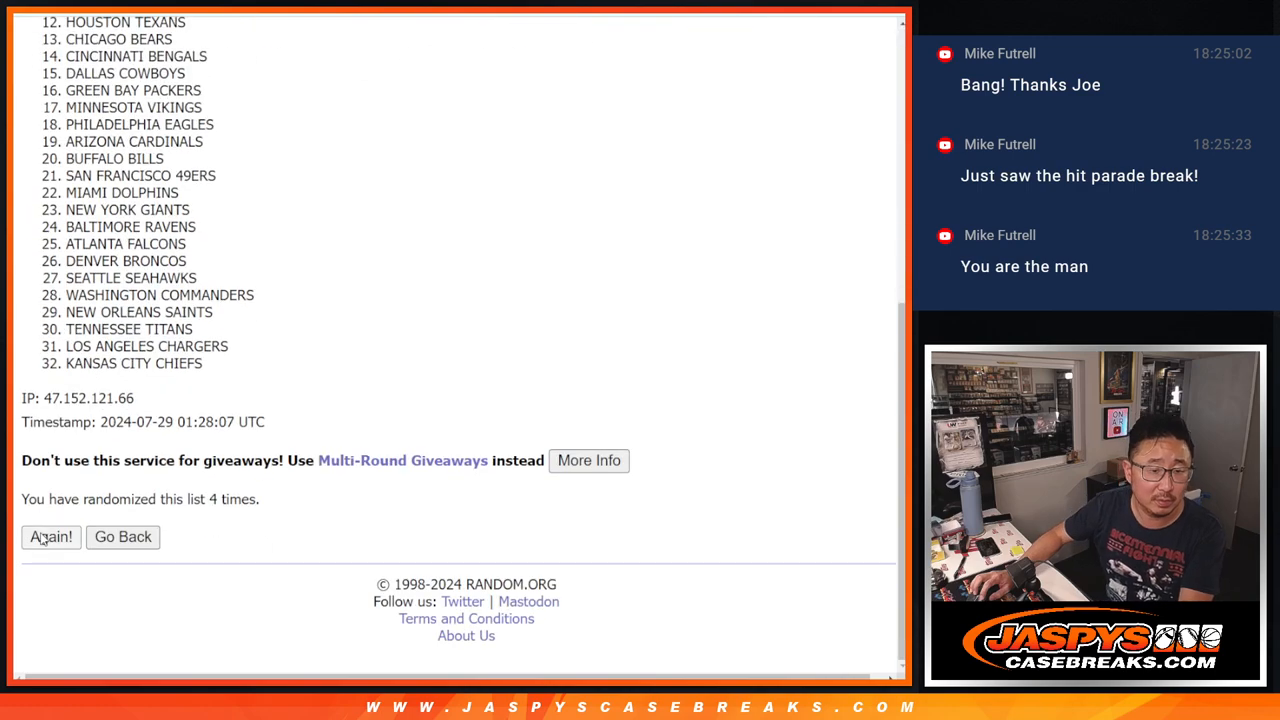
{"action": "left_click", "coordinate": [51, 537]}
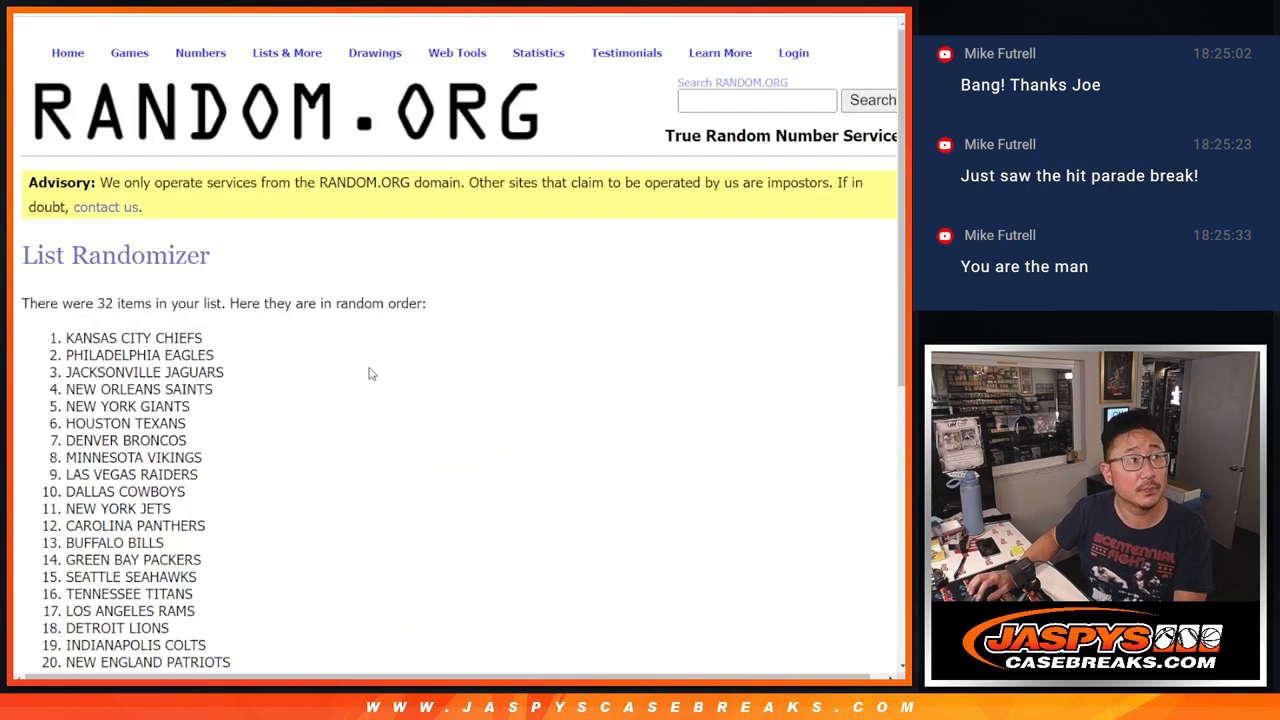
{"action": "scroll", "scroll_direction": "down", "scroll_amount": 3}
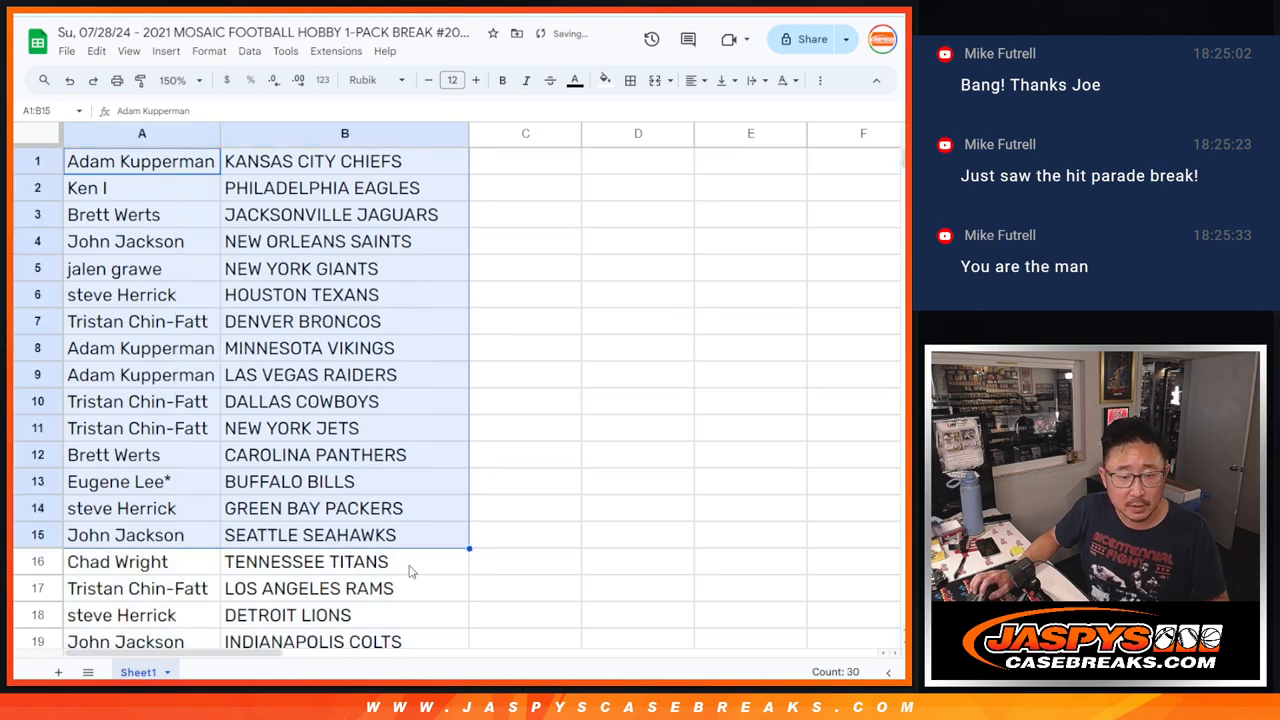
Sort the 32 name–team pairs A to Z by team column and print the sheet.
{"action": "scroll", "scroll_direction": "down", "scroll_amount": 3}
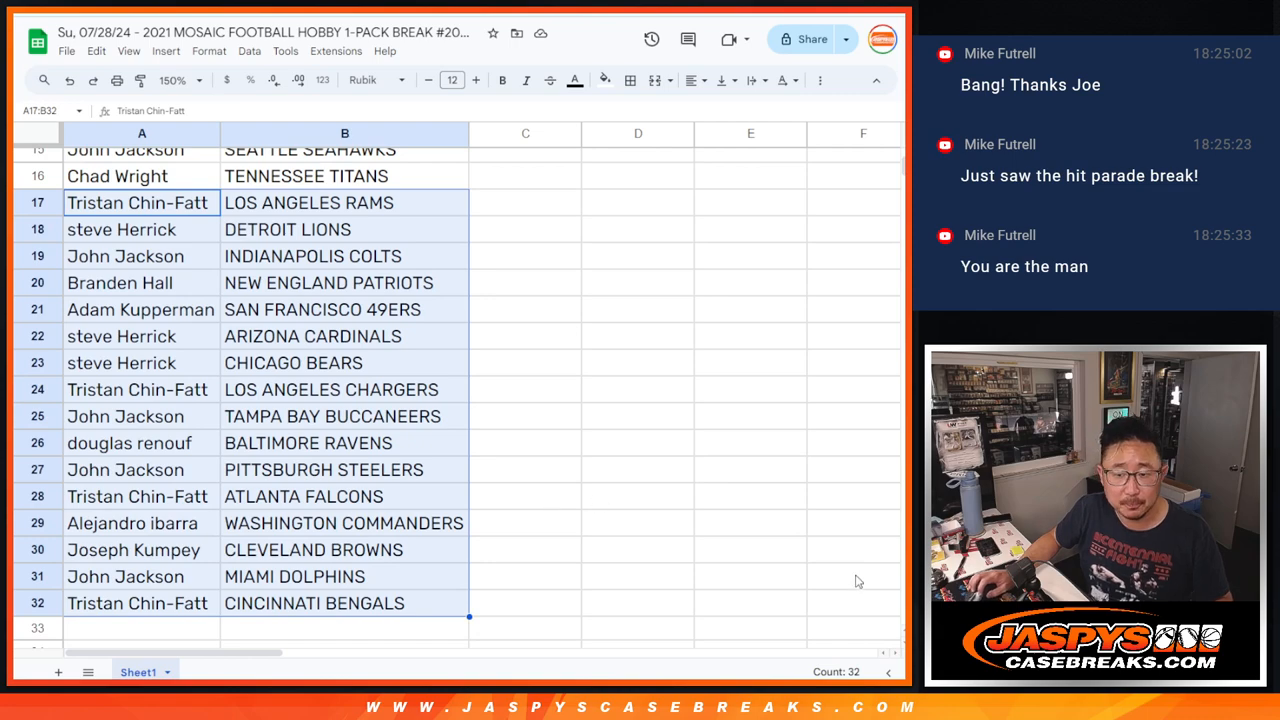
{"action": "left_click", "coordinate": [198, 80]}
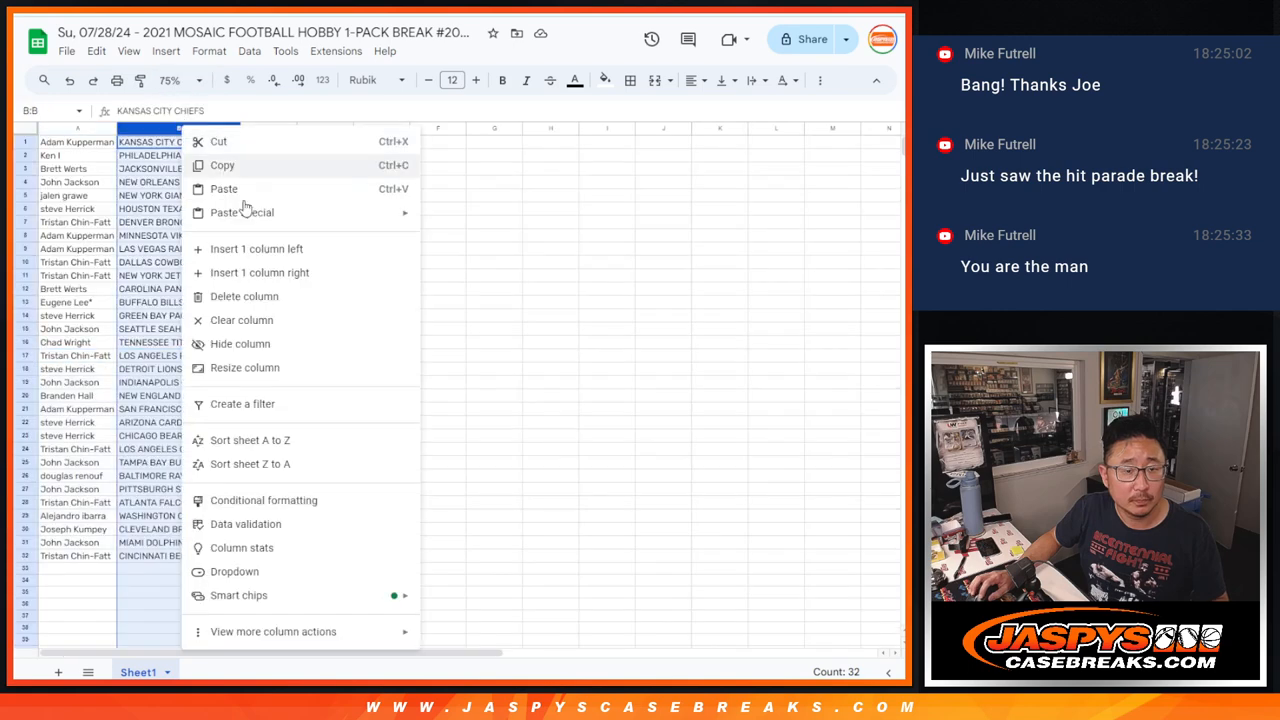
{"action": "left_click", "coordinate": [249, 440]}
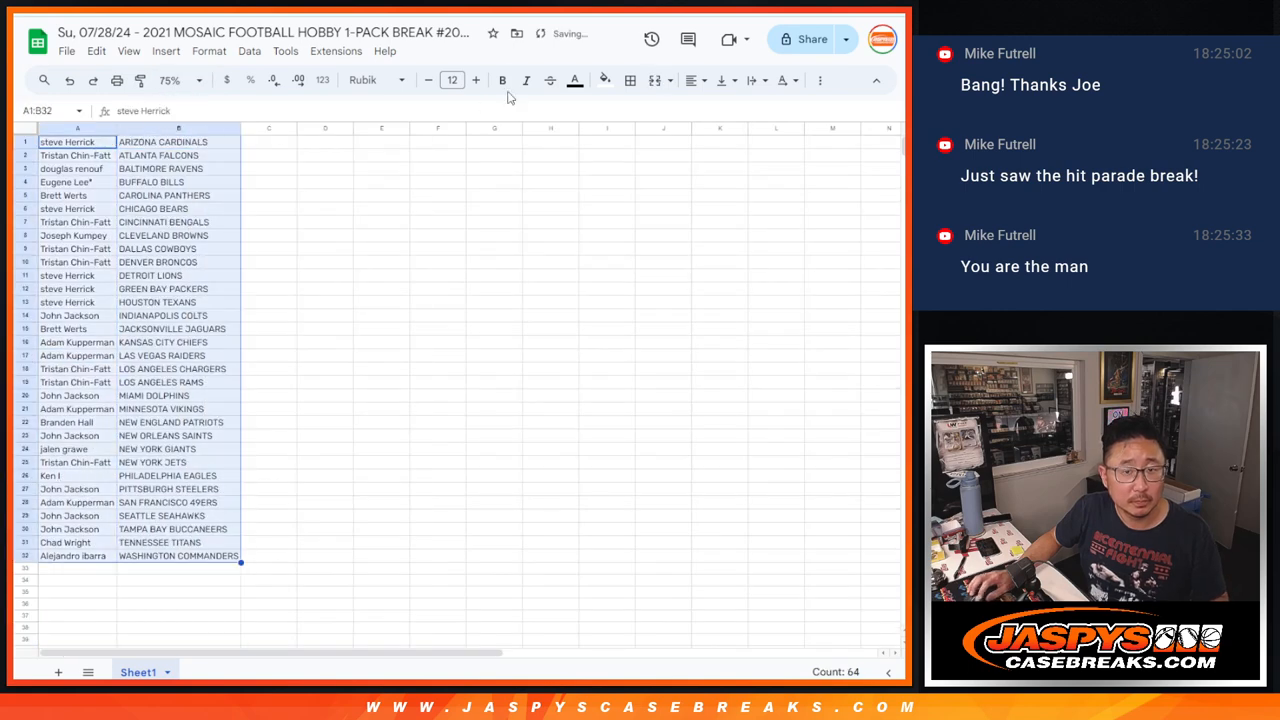
{"action": "left_click", "coordinate": [629, 80]}
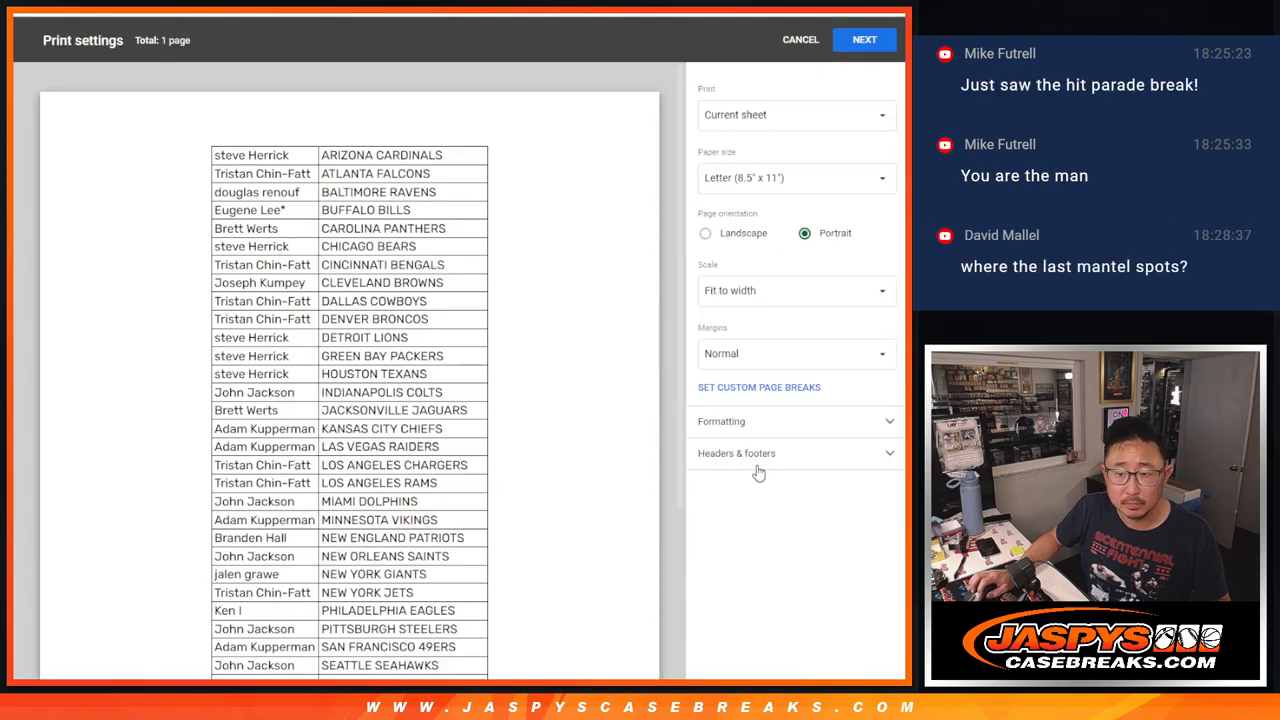
{"action": "left_click", "coordinate": [795, 453]}
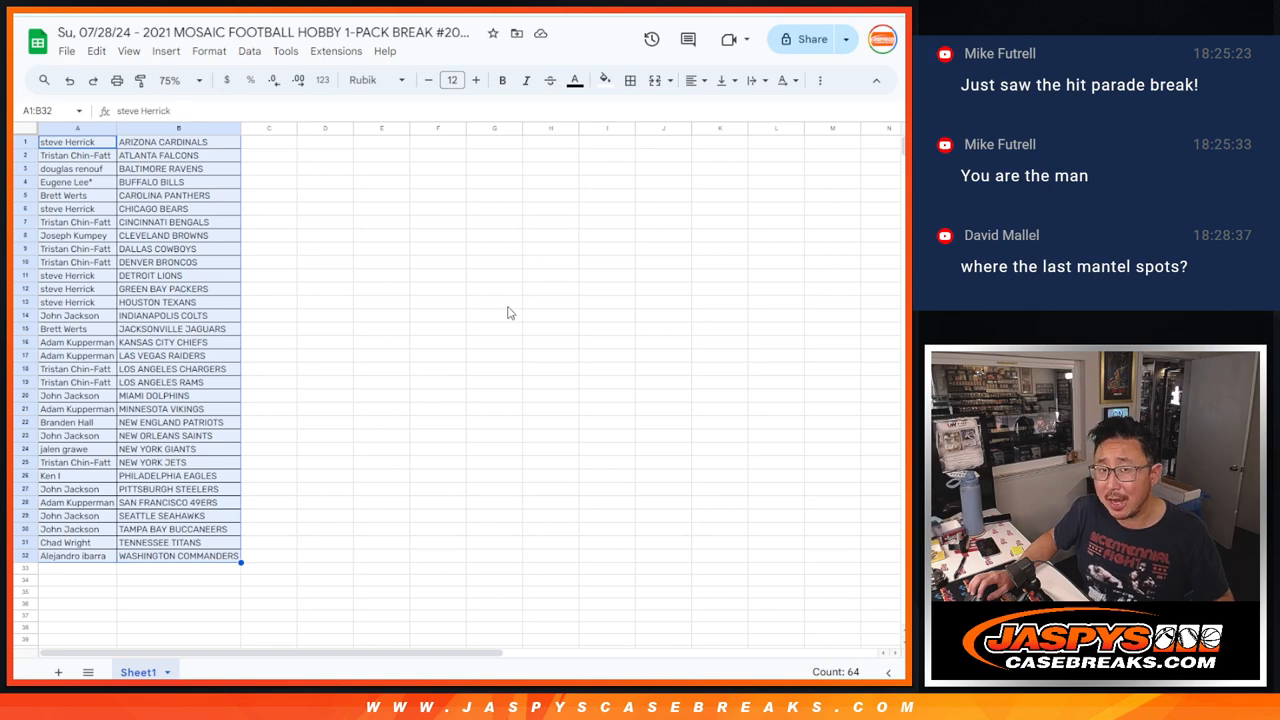
{"action": "mouse_move", "coordinate": [450, 322]}
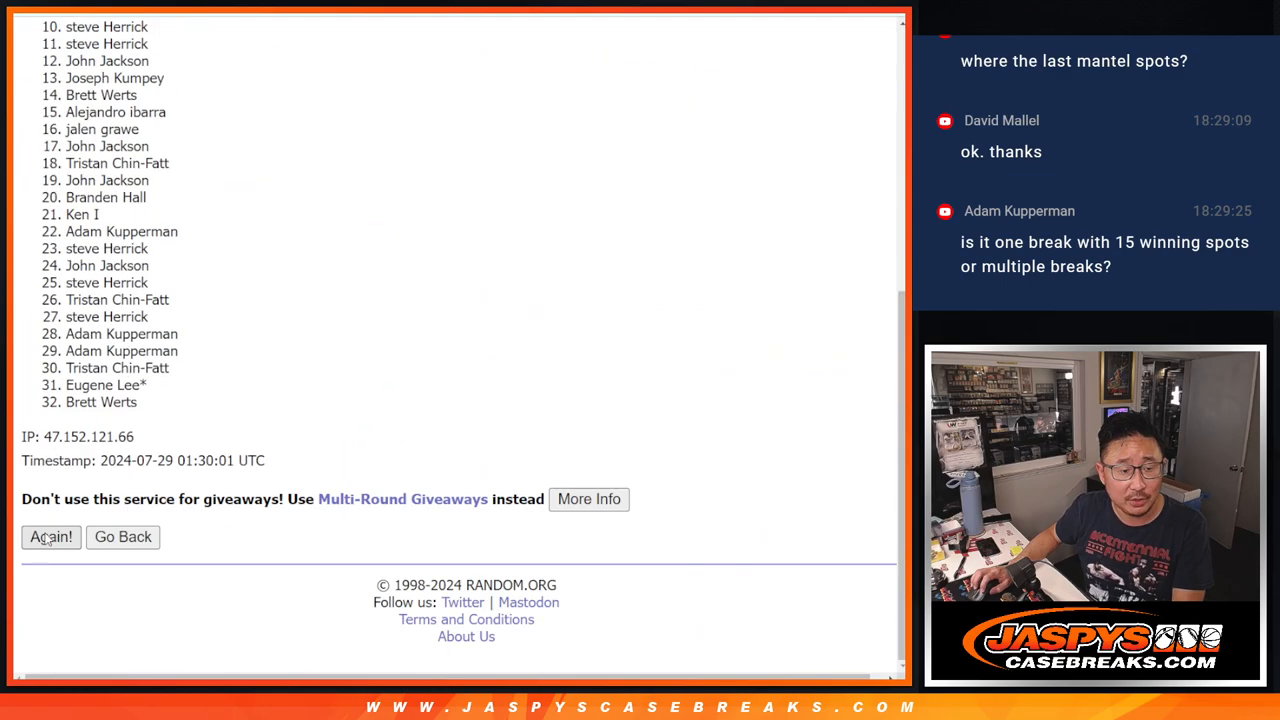
{"action": "left_click", "coordinate": [51, 537]}
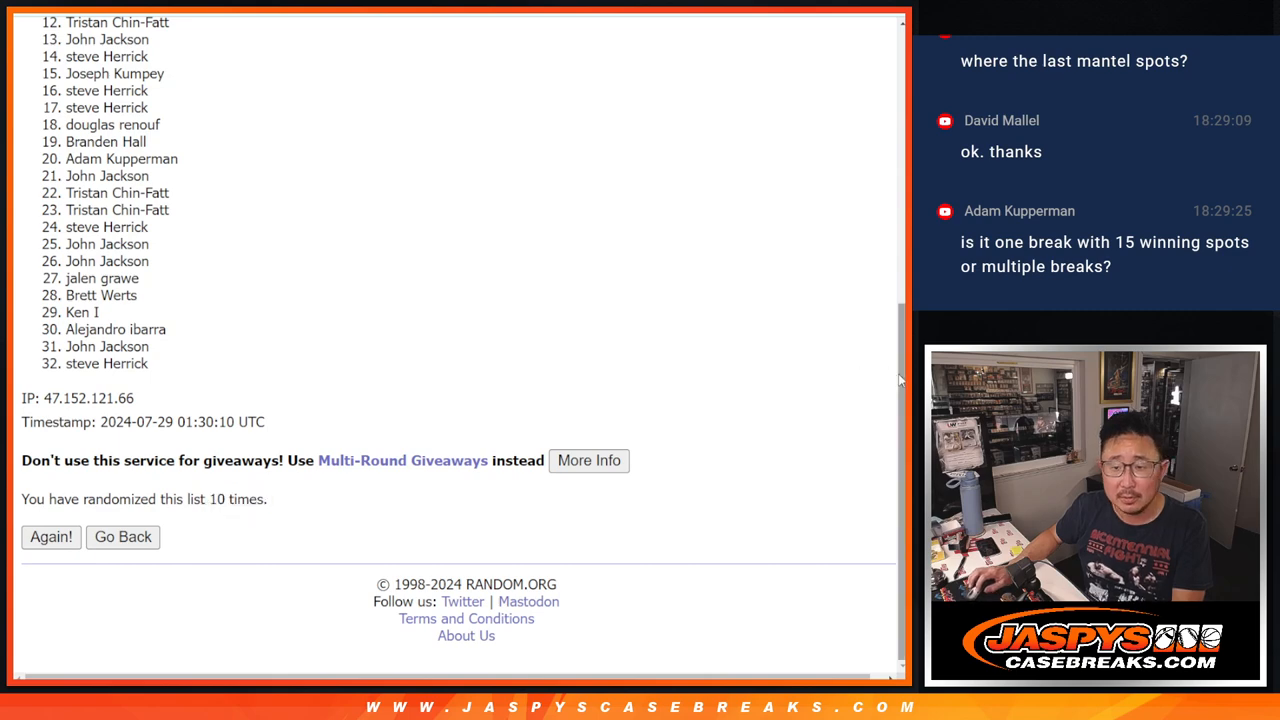
{"action": "scroll", "scroll_direction": "up", "scroll_amount": 3}
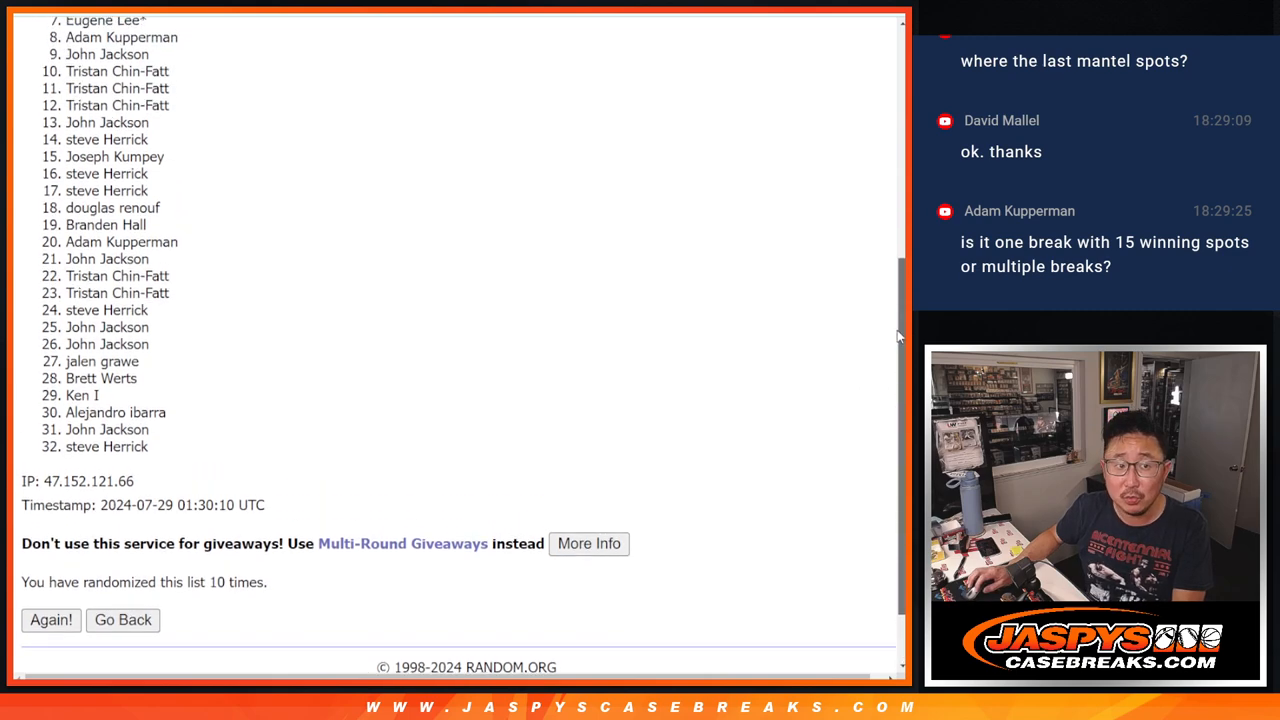
{"action": "scroll", "scroll_direction": "up", "scroll_amount": 3}
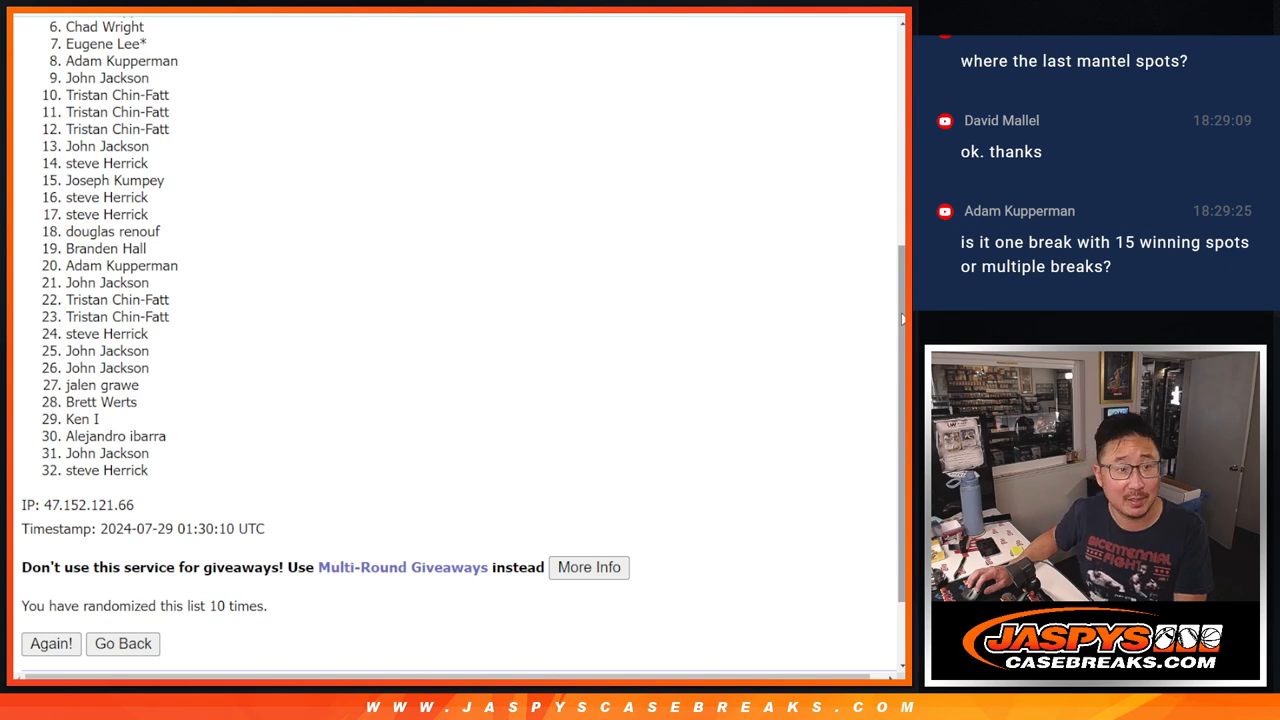
{"action": "scroll", "scroll_direction": "up", "scroll_amount": 3}
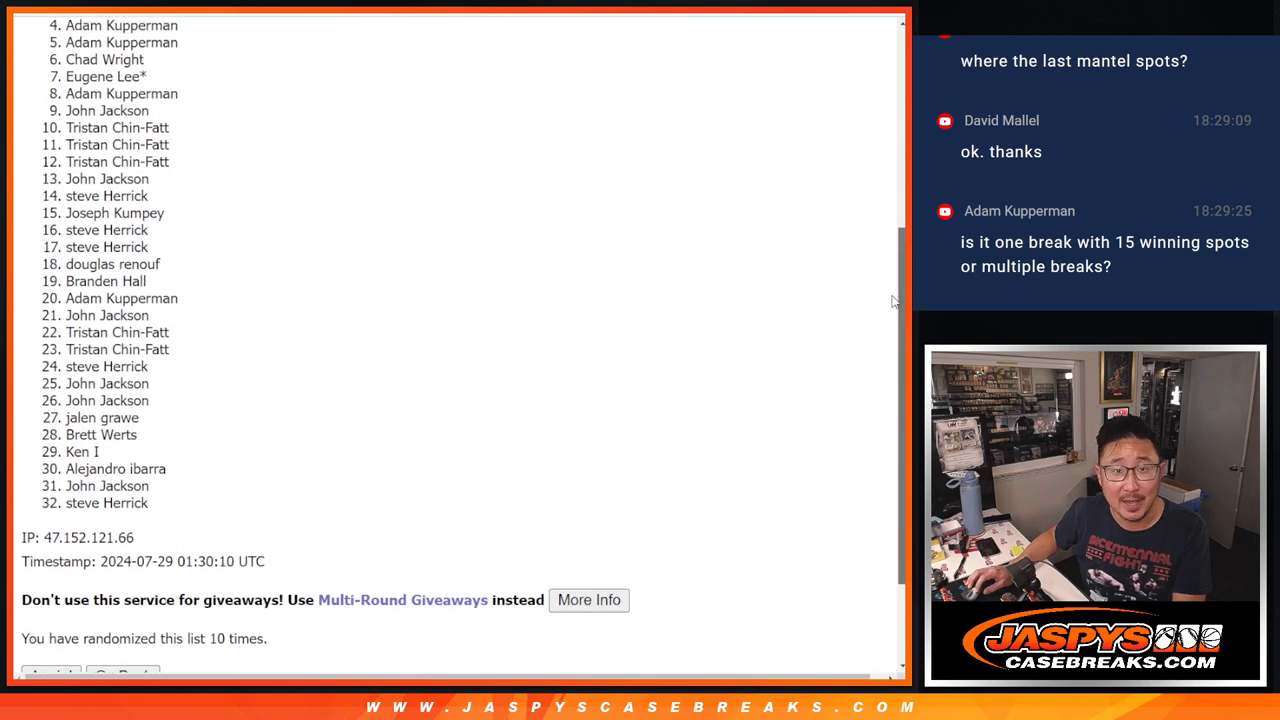
{"action": "scroll", "scroll_direction": "up", "scroll_amount": 3}
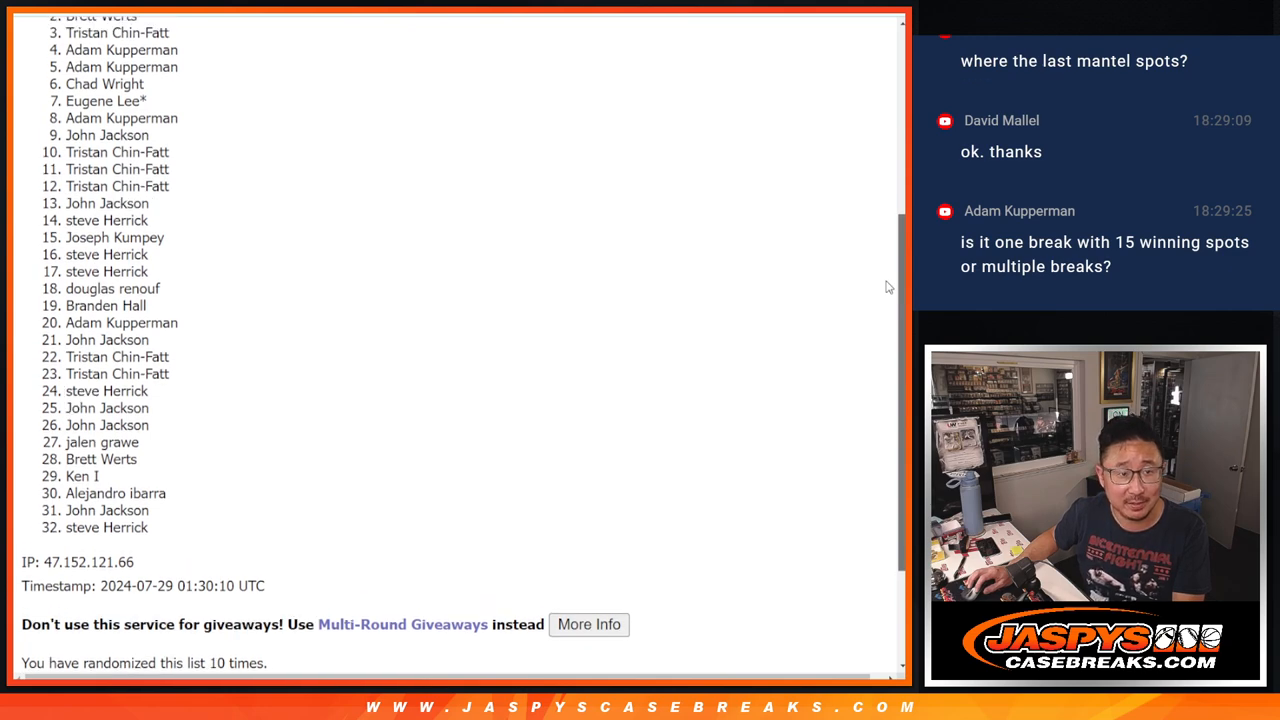
{"action": "scroll", "scroll_direction": "up", "scroll_amount": 3}
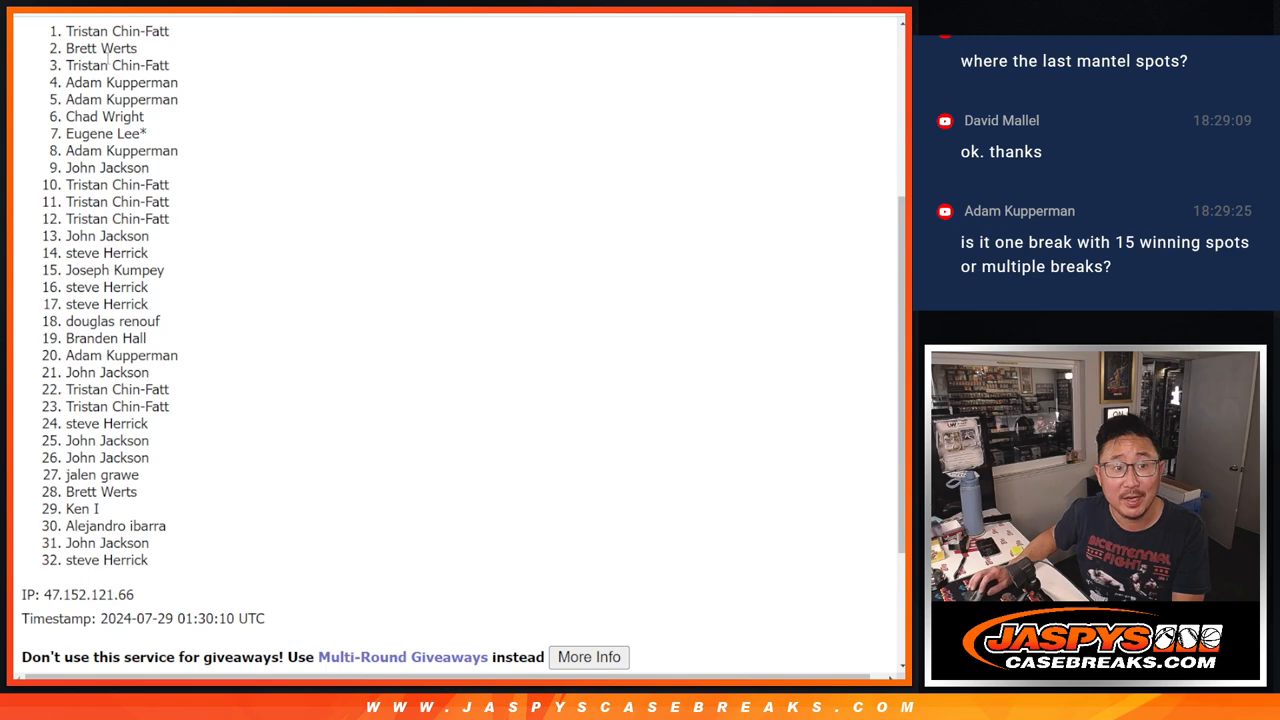
{"action": "left_click_drag", "start_coordinate": [80, 31], "coordinate": [175, 99]}
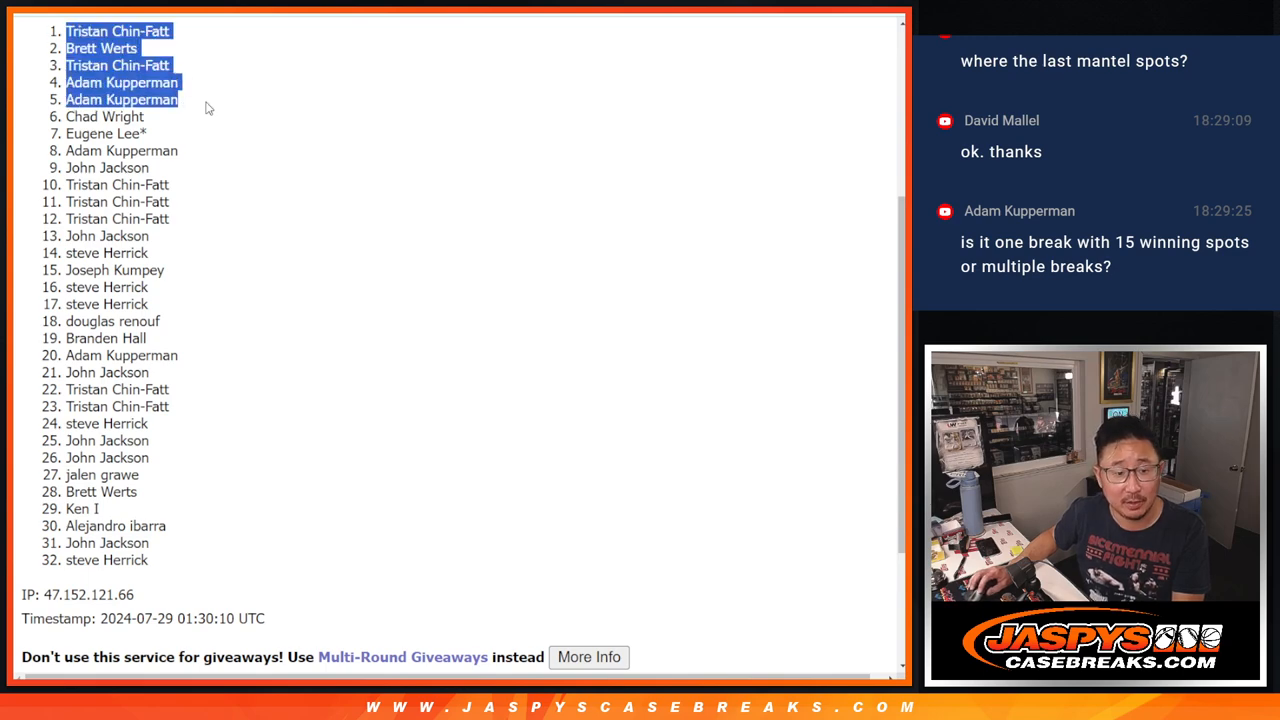